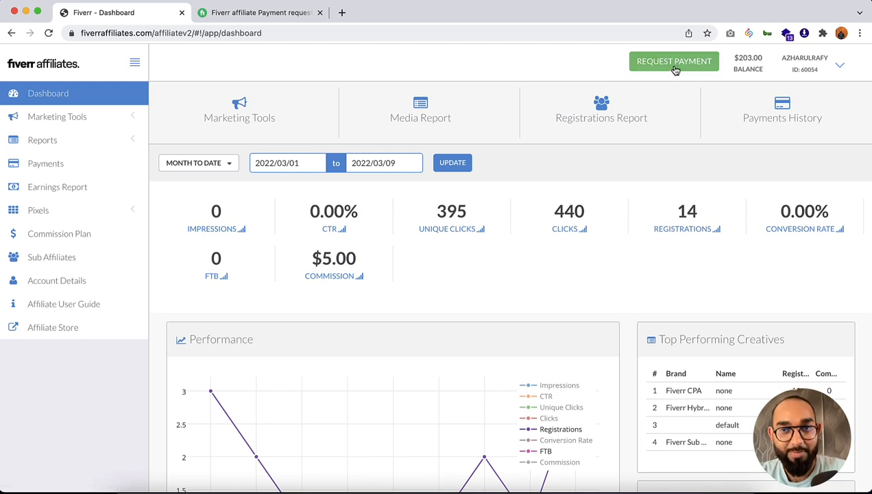
# Open the Payment Request page and highlight the eligible $198.00 claimable amount.
pyautogui.click(674, 61)
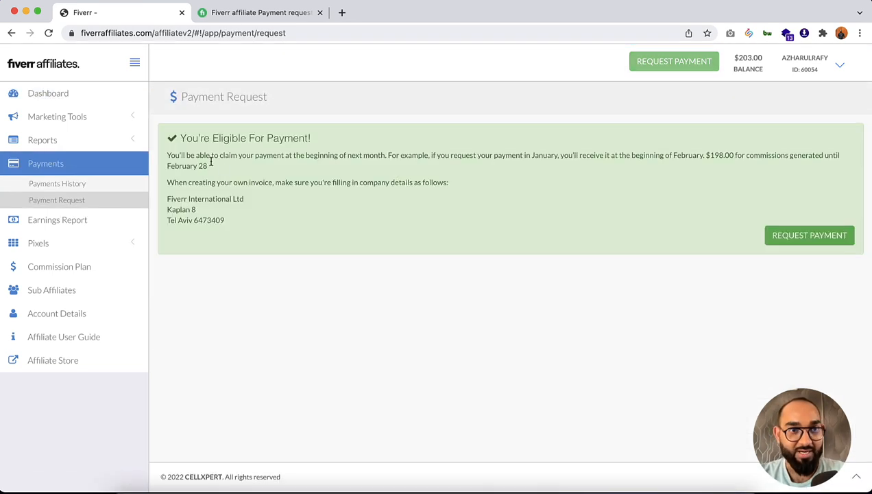
pyautogui.moveTo(204, 166)
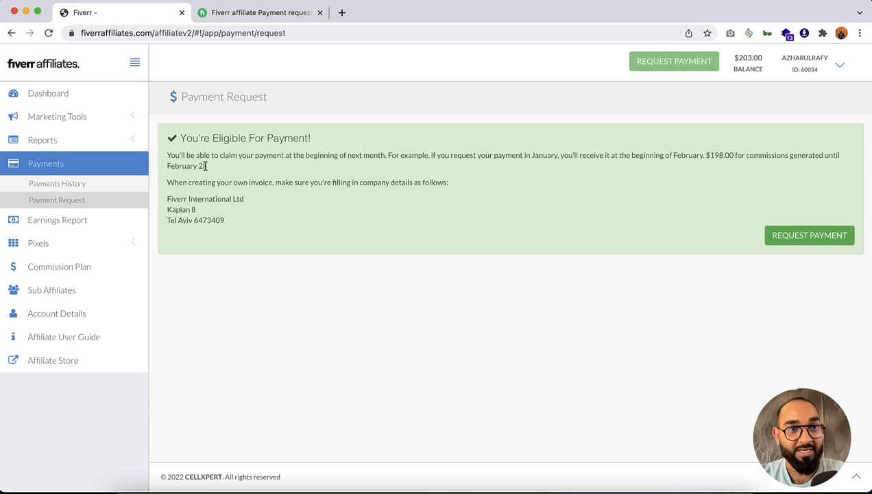
pyautogui.moveTo(376, 157)
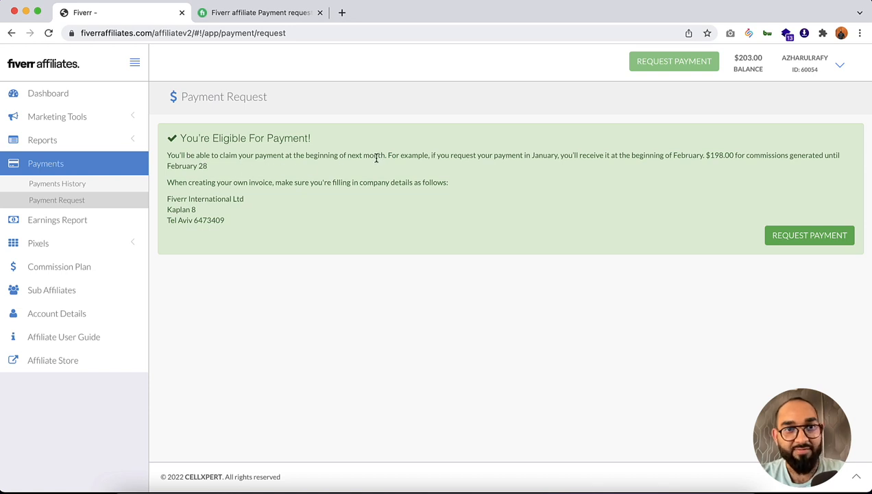
pyautogui.moveTo(462, 170)
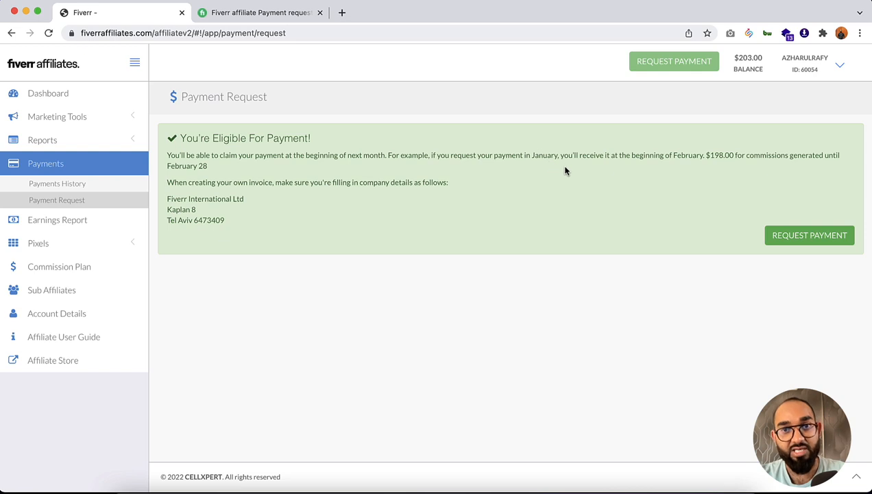
pyautogui.moveTo(691, 165)
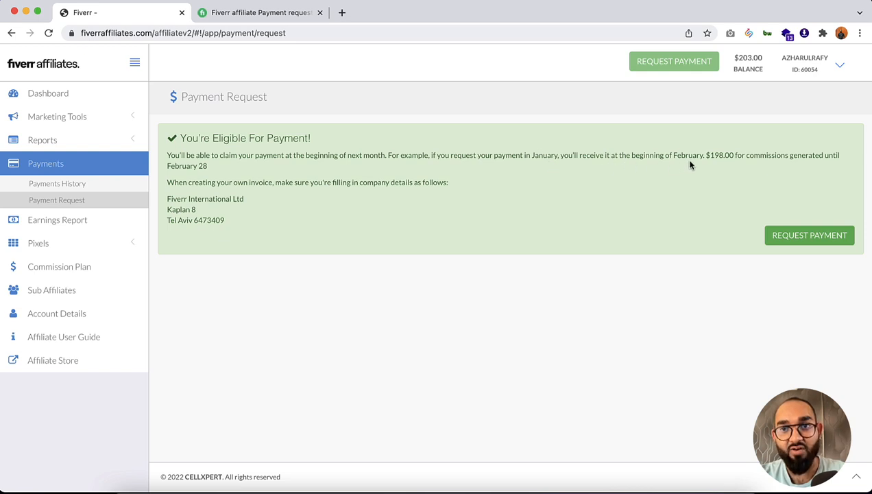
pyautogui.doubleClick(721, 155)
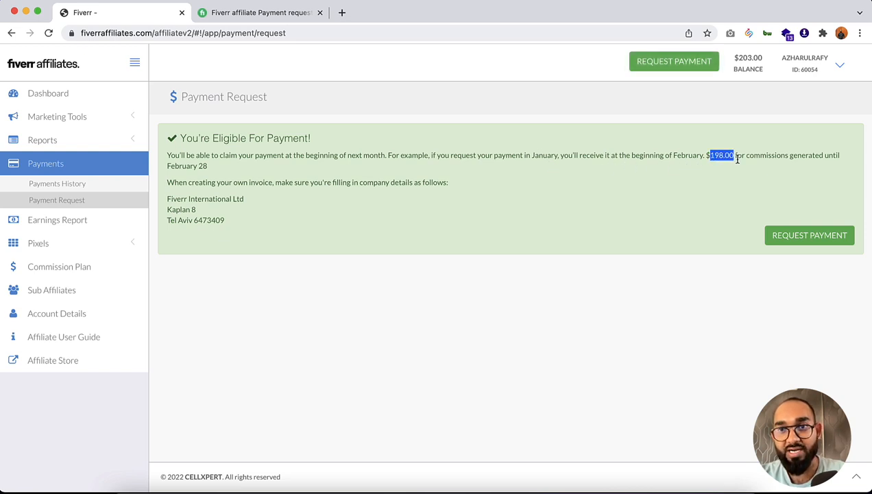
pyautogui.moveTo(823, 165)
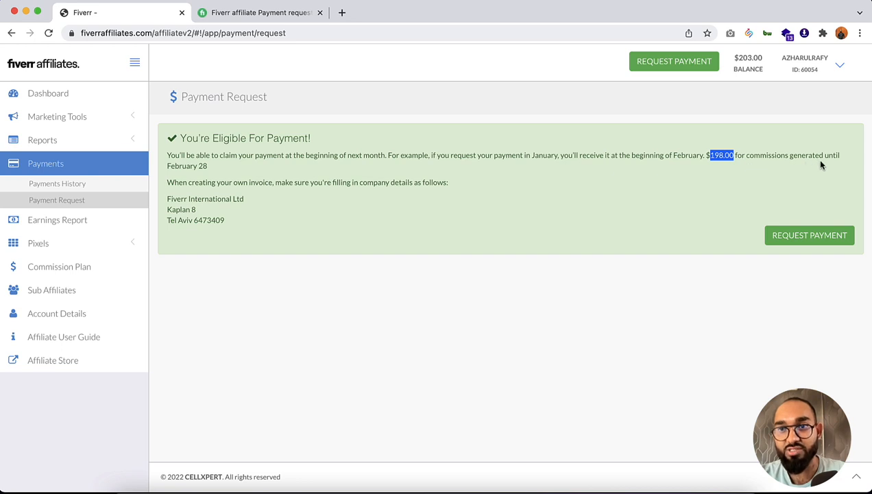
pyautogui.doubleClick(203, 166)
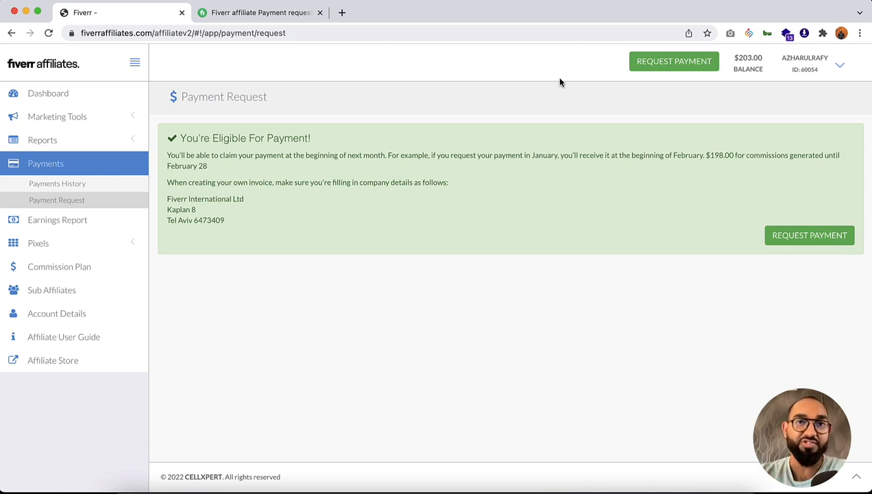
pyautogui.moveTo(658, 75)
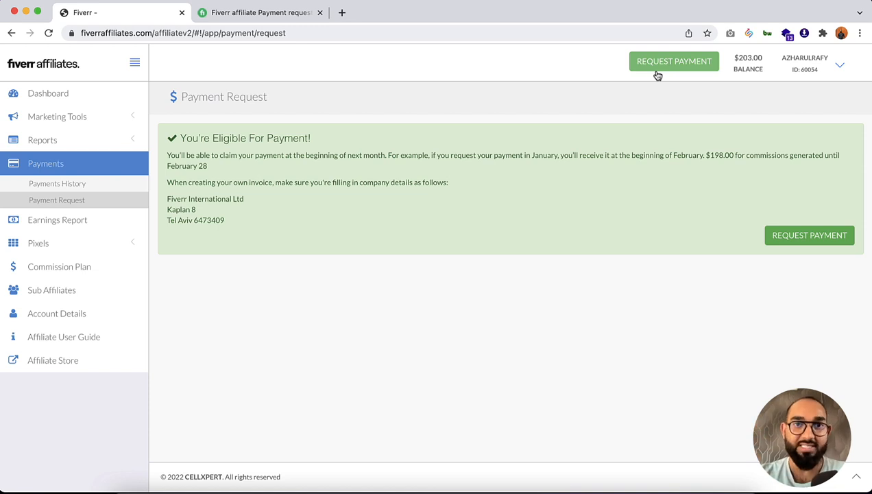
pyautogui.moveTo(540, 163)
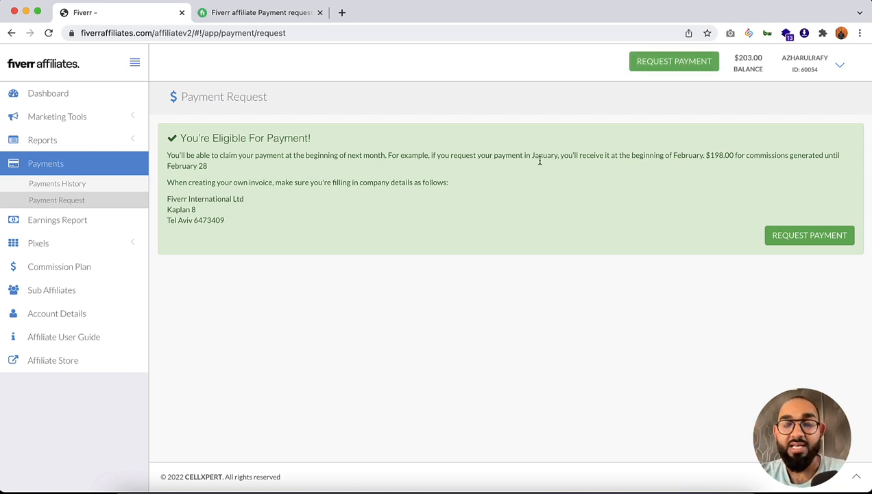
pyautogui.moveTo(795, 241)
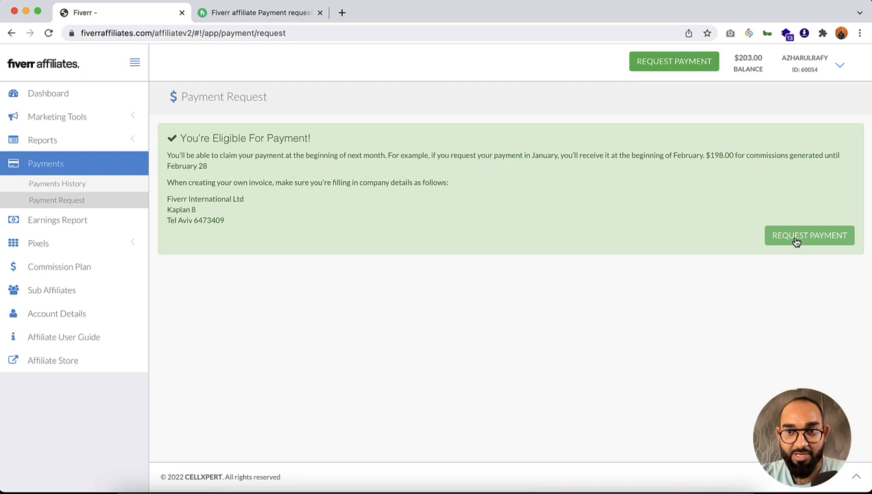
# Open the $198 payment request form and choose the Auto Generate invoice option.
pyautogui.click(809, 234)
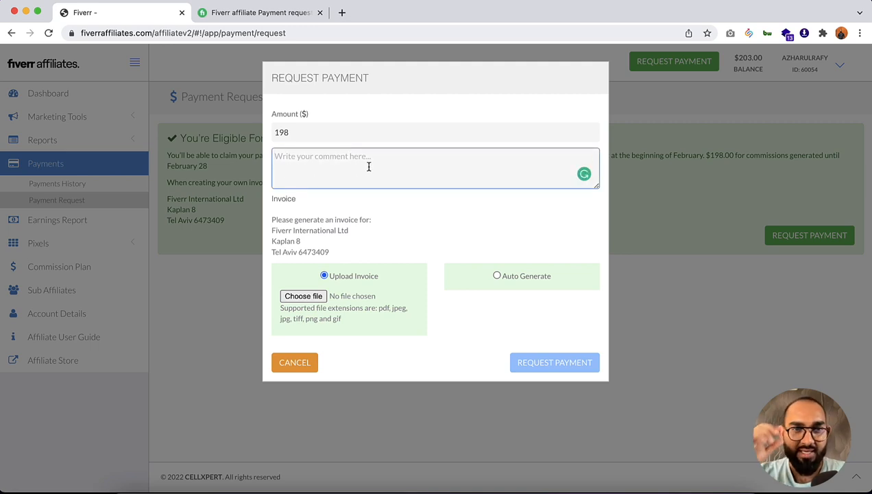
pyautogui.moveTo(354, 196)
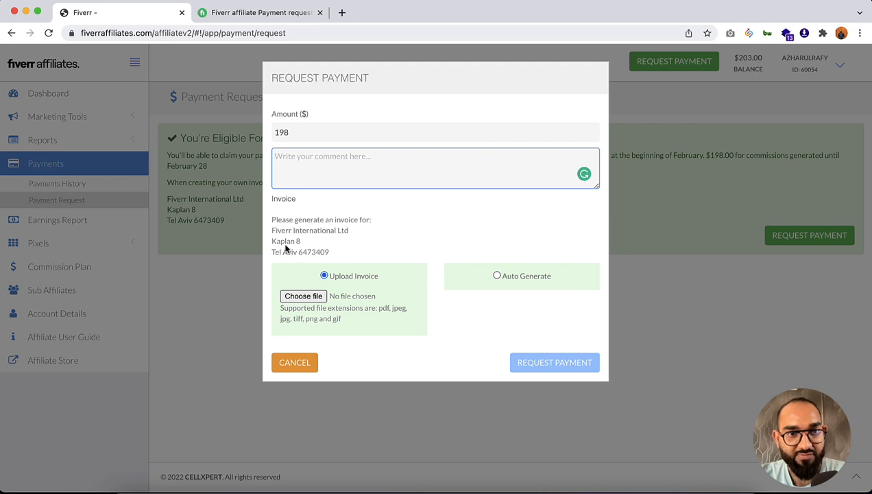
pyautogui.moveTo(333, 288)
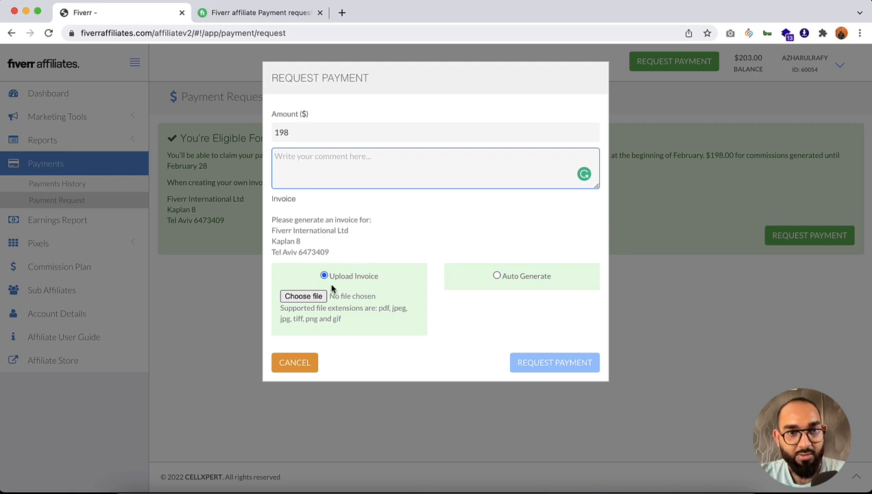
pyautogui.click(496, 276)
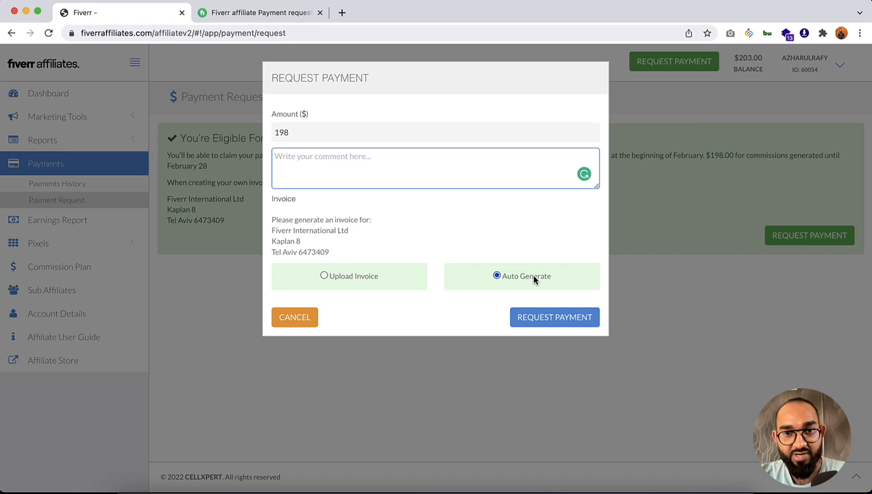
pyautogui.moveTo(471, 260)
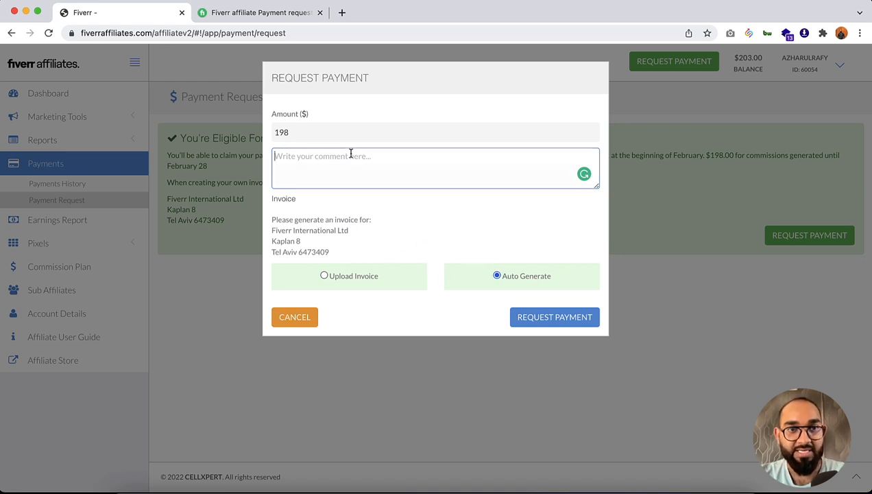
# Comment that affiliate links were shared on YouTube videos and Quora answers, then submit.
pyautogui.write('I s')
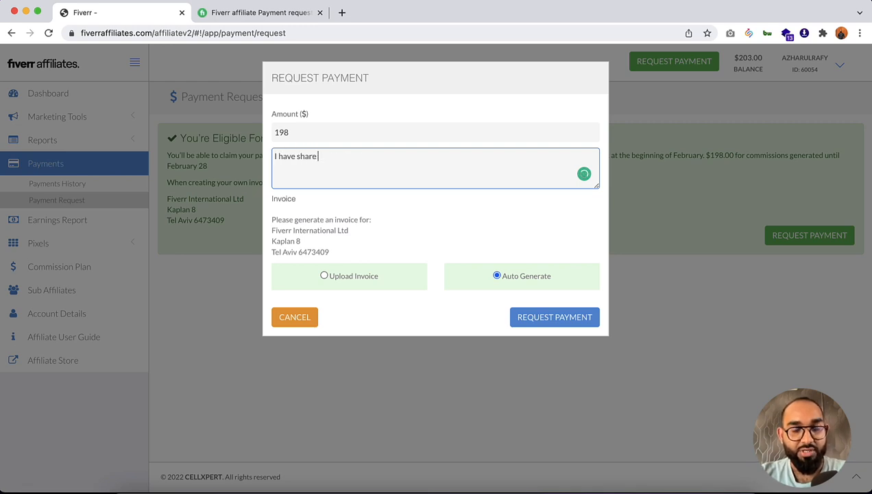
pyautogui.write('my affiliate co')
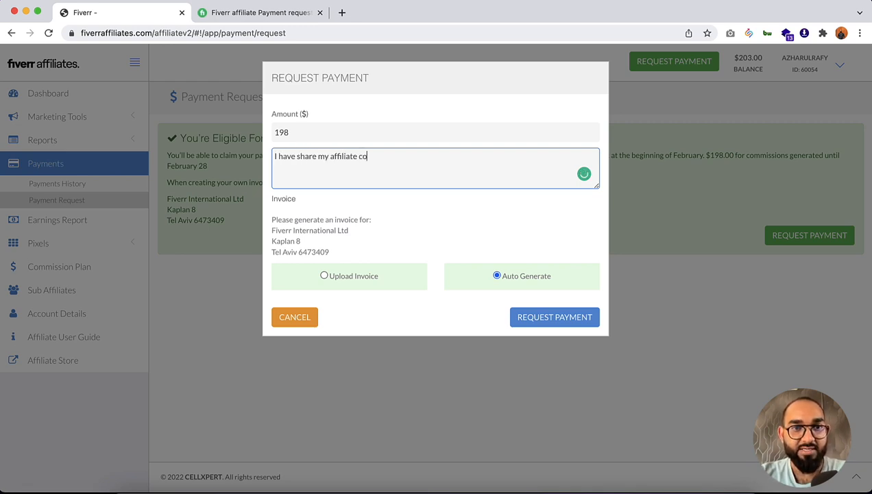
pyautogui.write('links of Fiverr on')
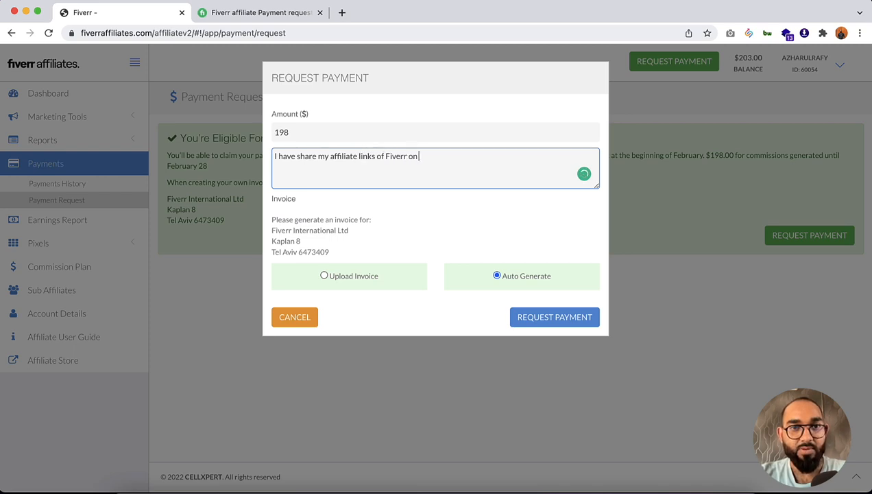
pyautogui.write('YouTube videos')
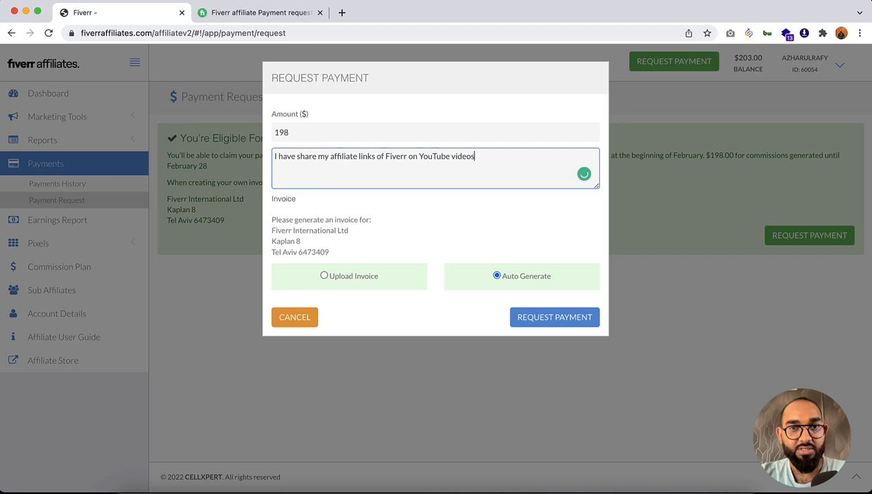
pyautogui.write('and on Q')
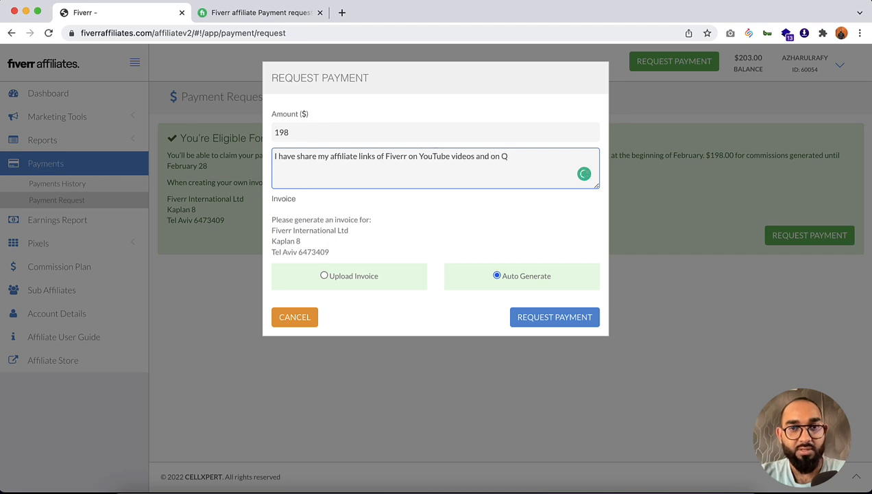
pyautogui.write('uora answers.')
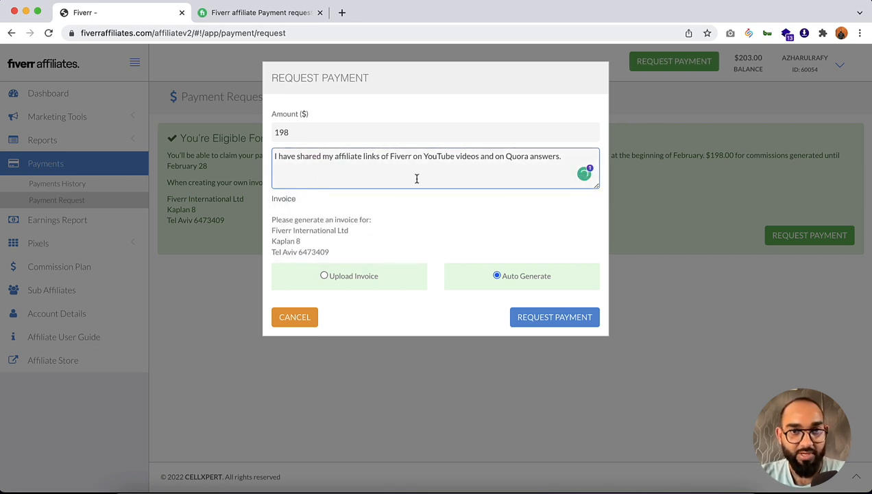
pyautogui.moveTo(537, 211)
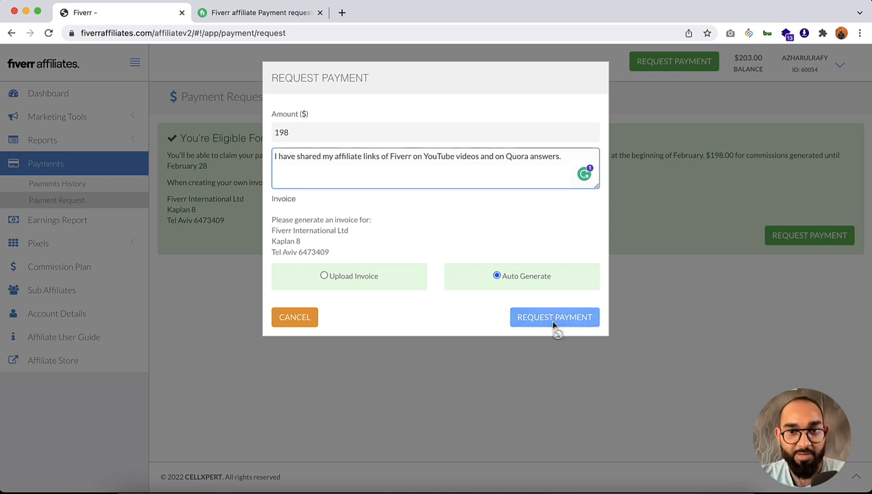
pyautogui.click(554, 317)
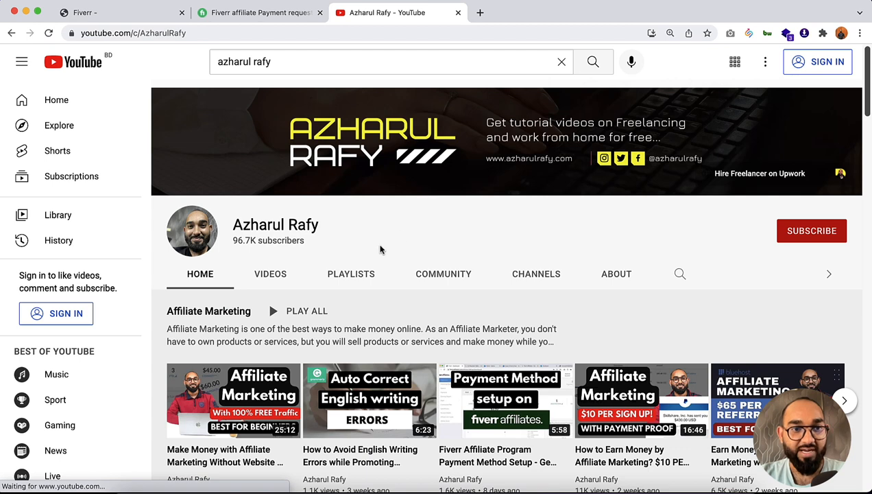
# Scroll through the YouTube channel page before returning to the payment request.
pyautogui.scroll(-3)
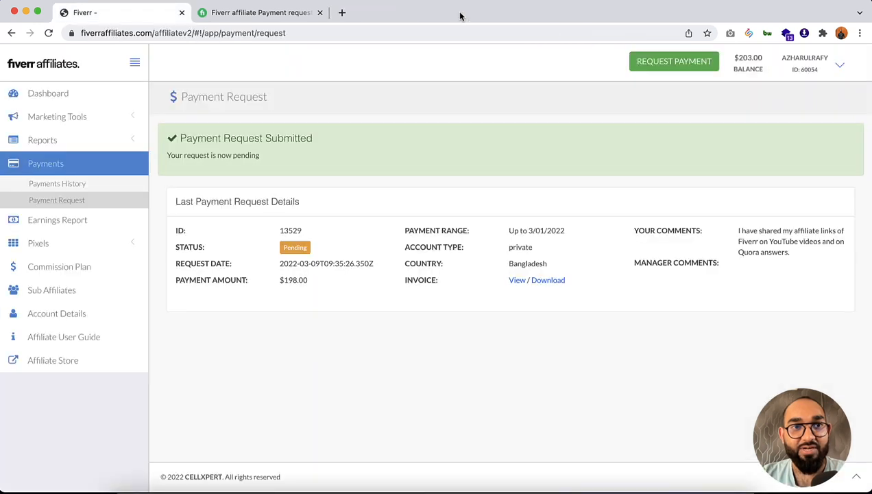
pyautogui.moveTo(307, 132)
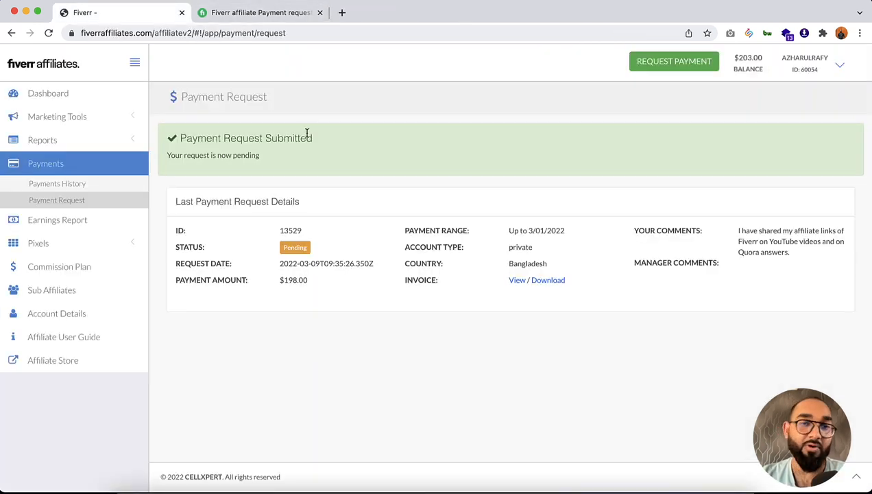